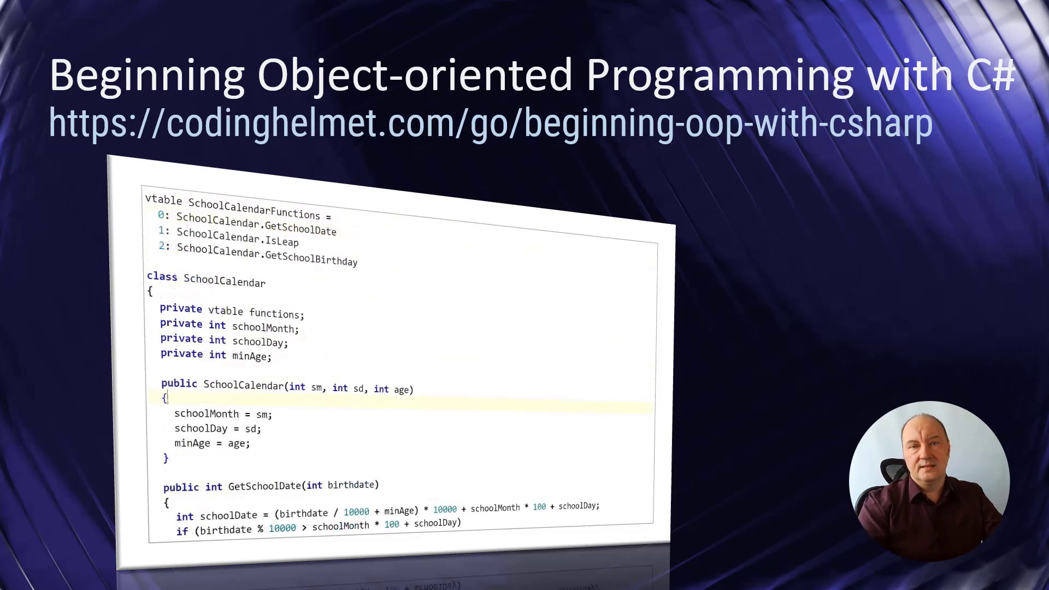
# Insert a blank line in TypeMetadata directly below the _vtable dictionary field.
pyautogui.write('functions = instance._metadata._vtable[methodName];')
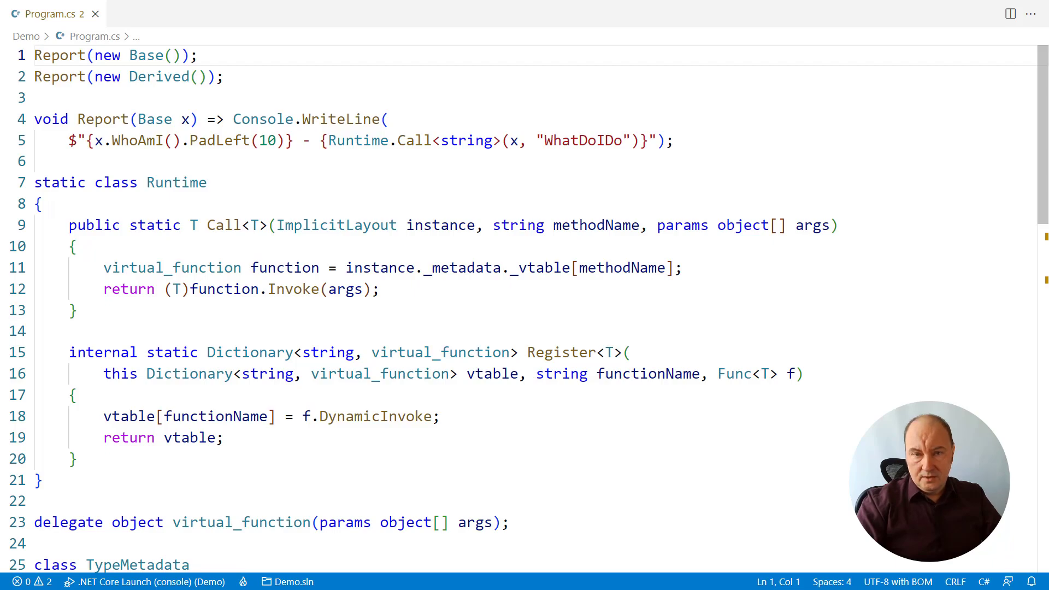
pyautogui.click(60, 183)
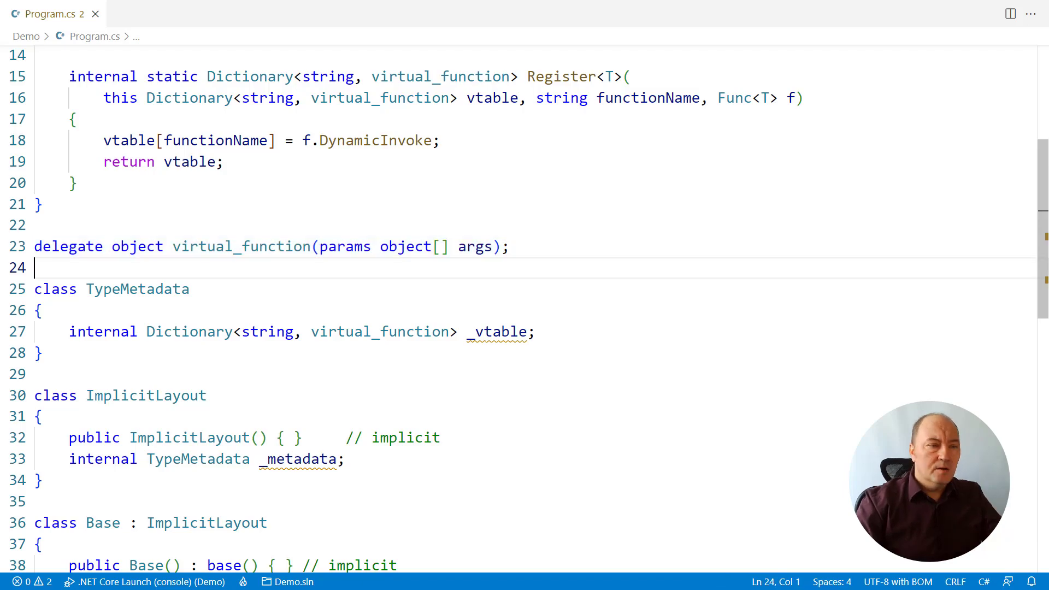
pyautogui.moveTo(34, 289); pyautogui.dragTo(40, 353)
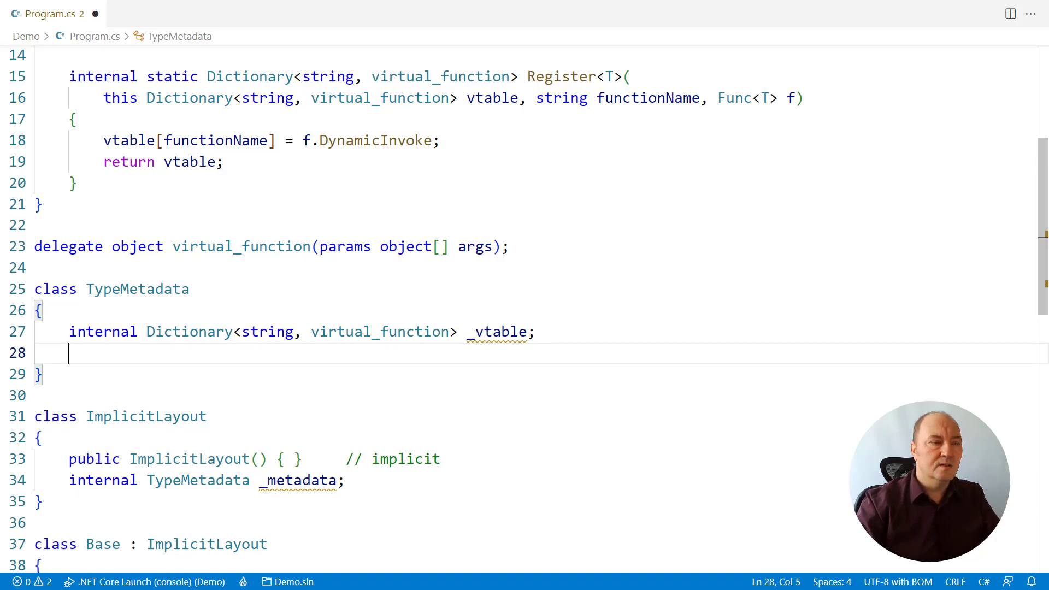
# Declare 'internal Type _type;' on the new line in TypeMetadata.
pyautogui.write('internal Type _')
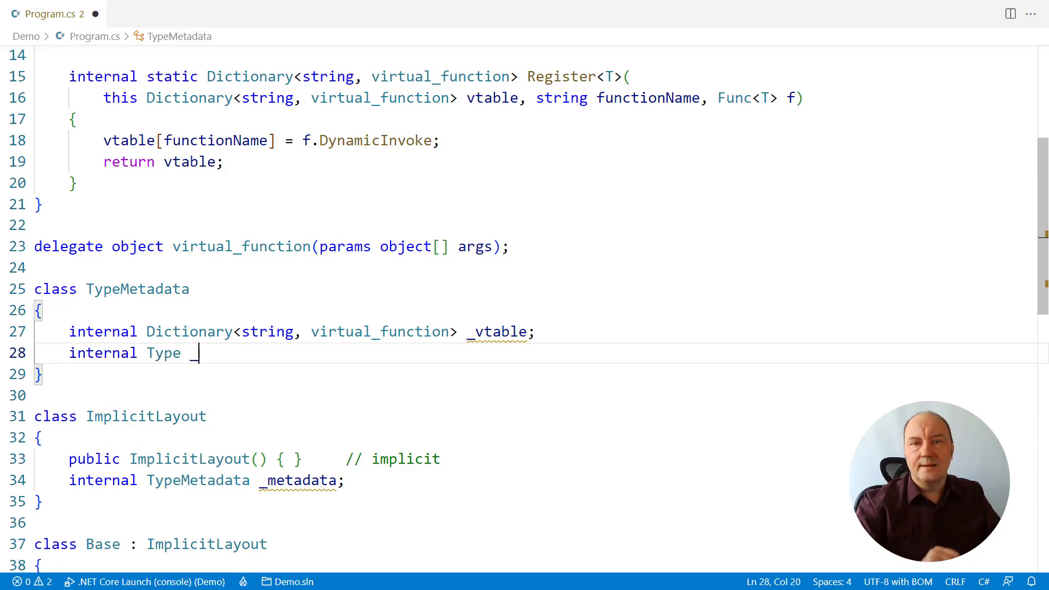
pyautogui.write('type;')
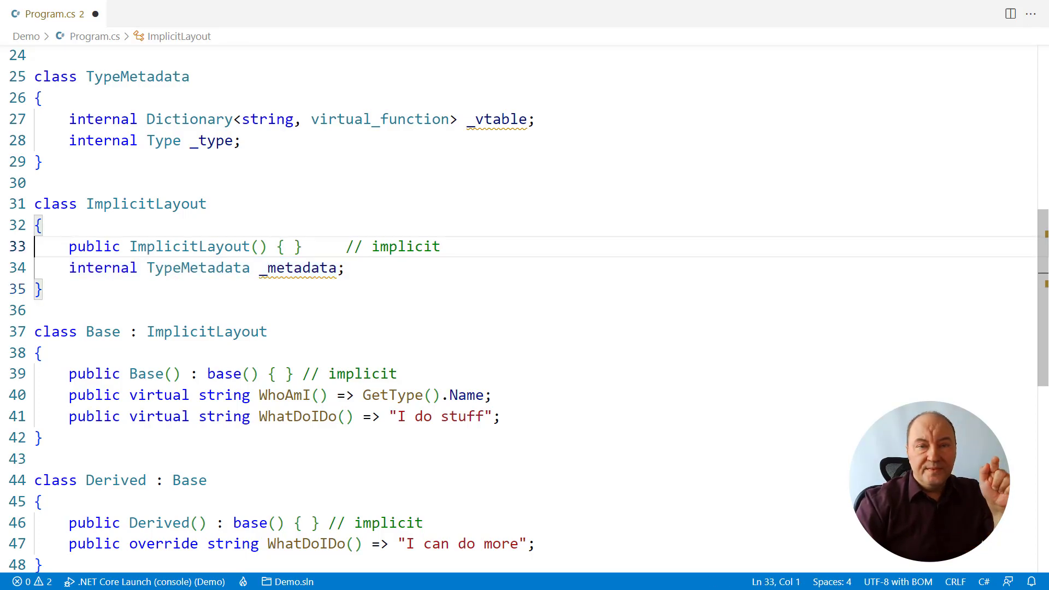
# Make ImplicitLayout's constructor take TypeMetadata metadata and assign _metadata, then edit Base's constructor parameters.
pyautogui.write('TypeMetadata metadata')
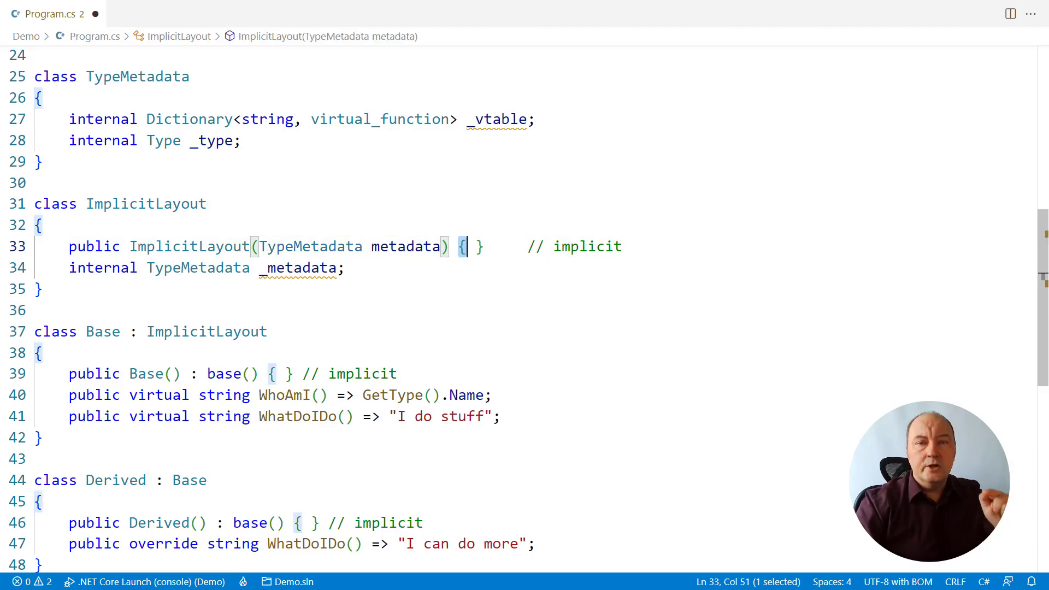
pyautogui.write('=> _metadata = metadata;')
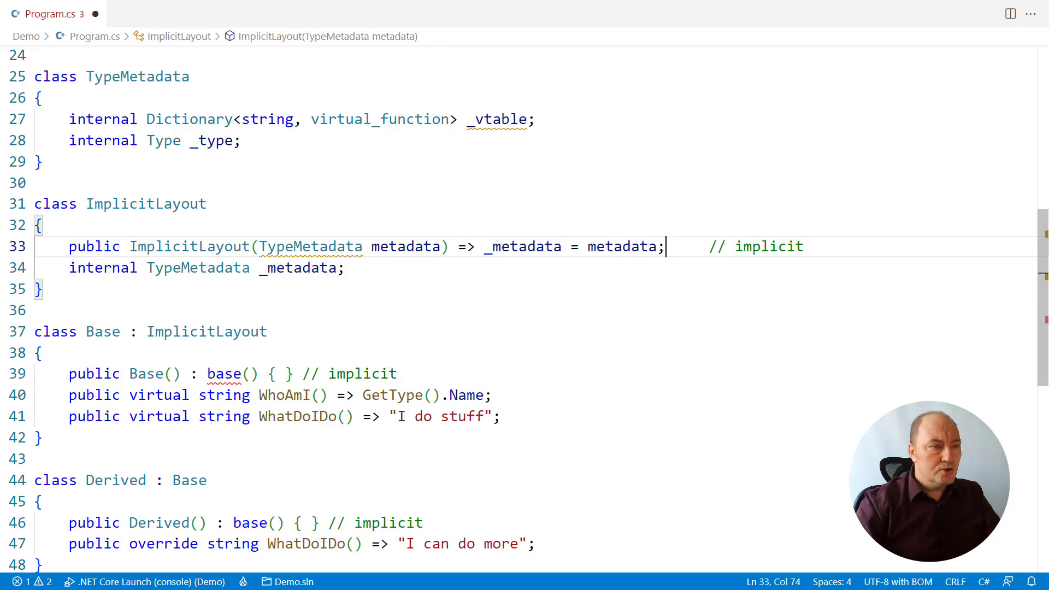
pyautogui.click(33, 331)
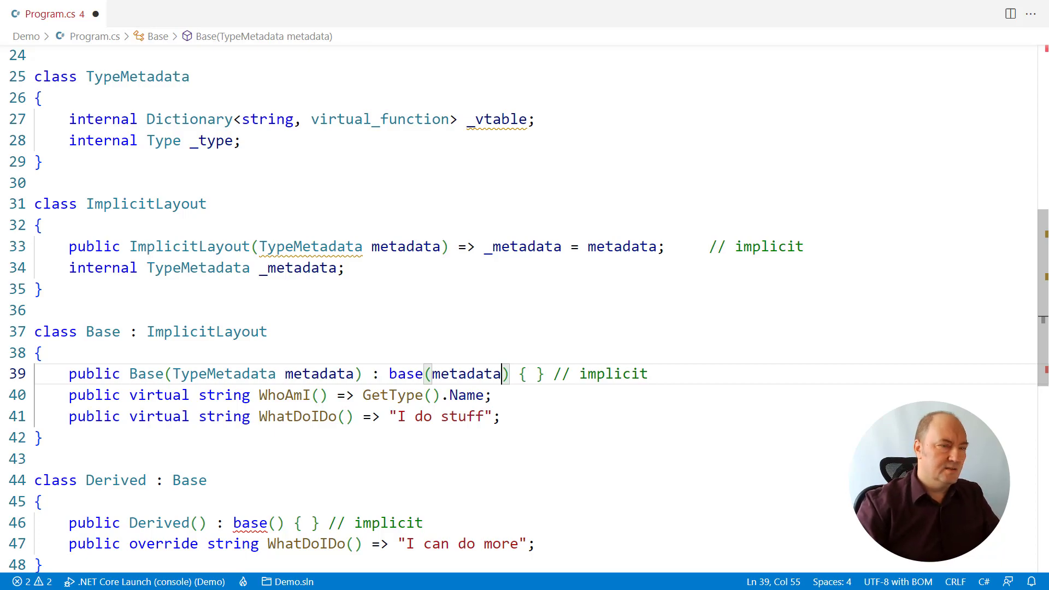
# Add 'public Type GetType() => _metadata._type;' below Base's constructor.
pyautogui.press('Enter')
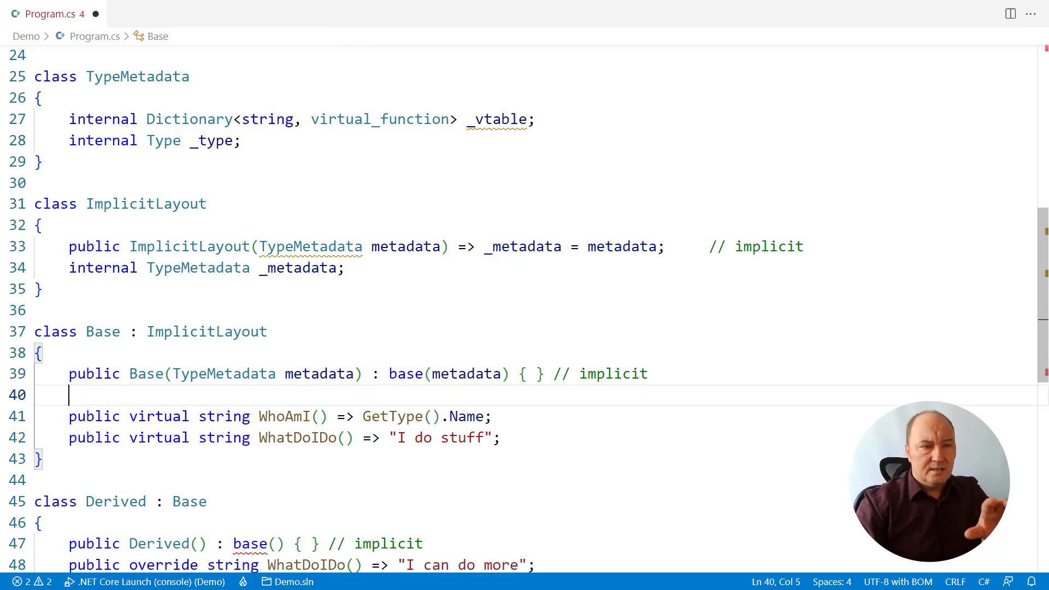
pyautogui.write('public Type GetType() =>')
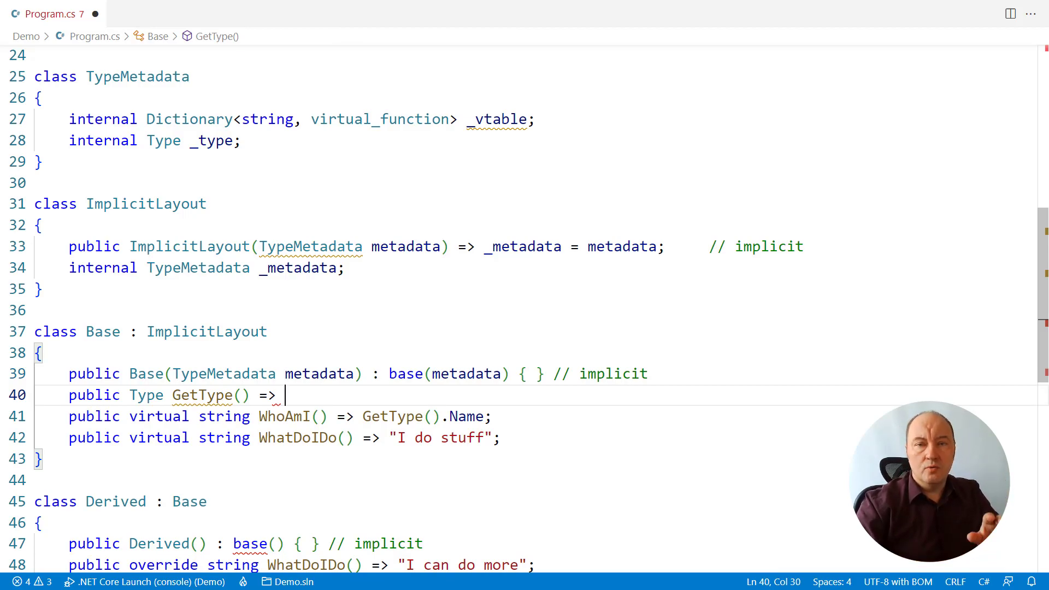
pyautogui.write('_metadata._type;')
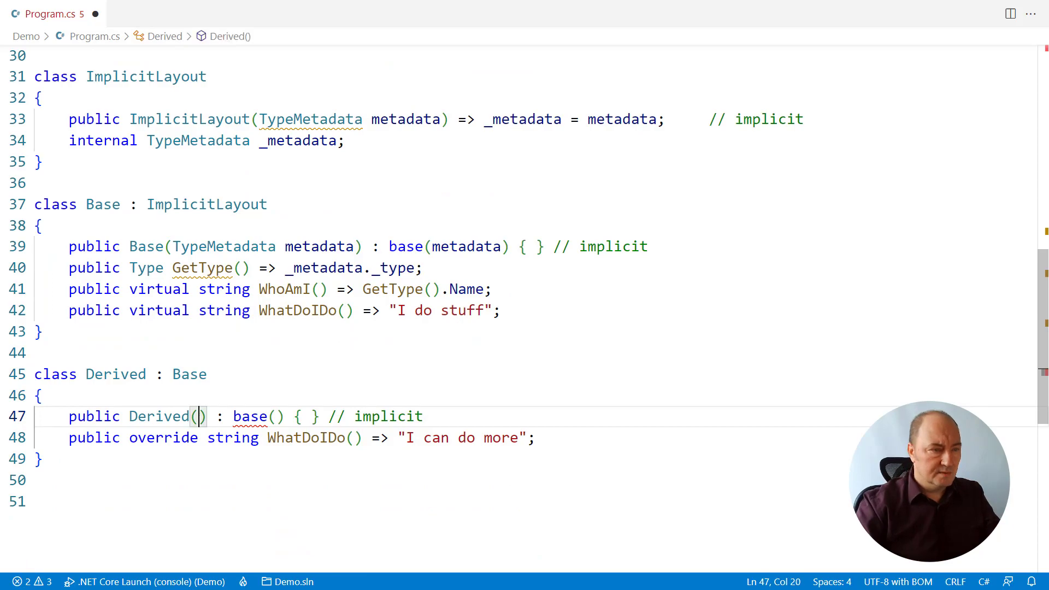
# Forward TypeMetadata metadata through Derived's constructor and declare Base's GetType as internal static.
pyautogui.write('TypeMetadata metadata')
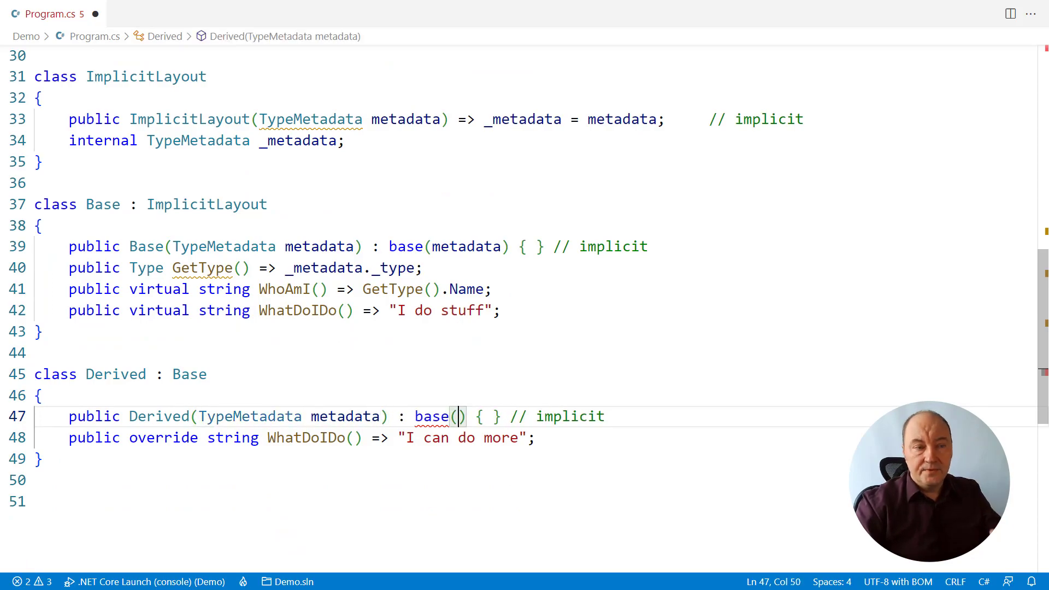
pyautogui.write('metadata')
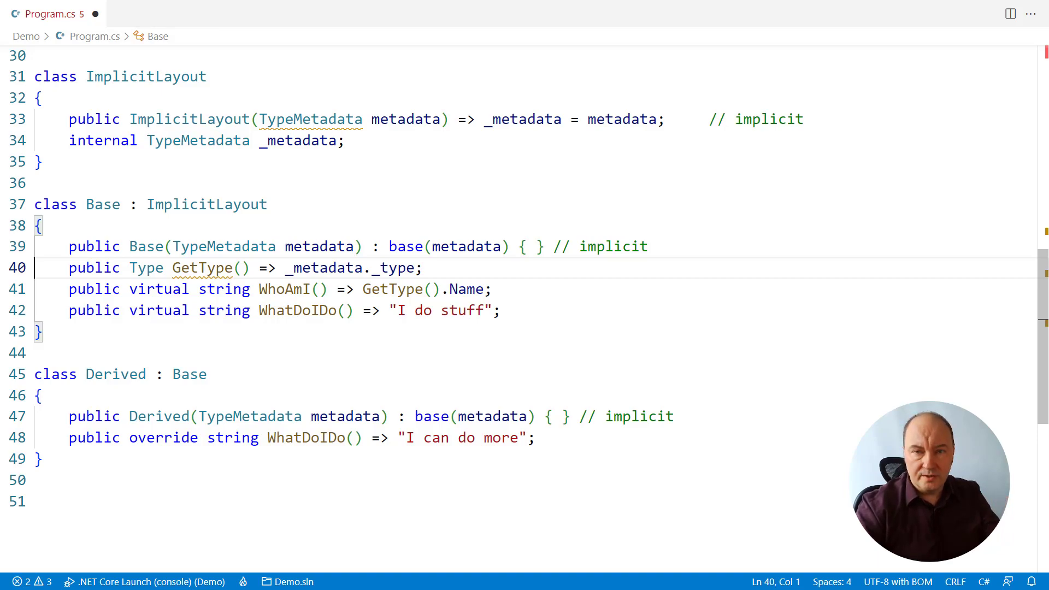
pyautogui.write('internal static')
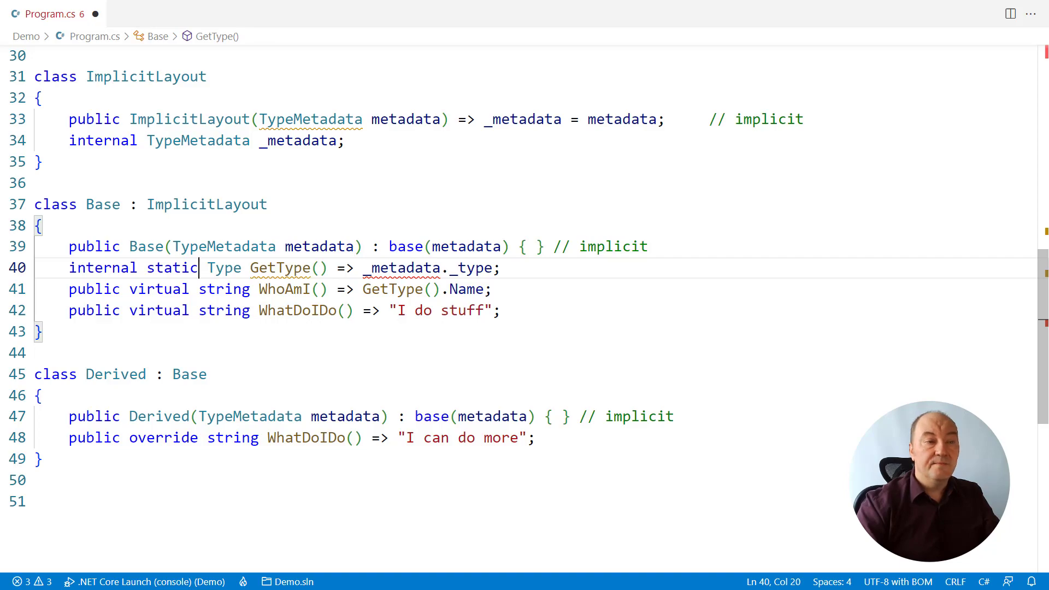
pyautogui.click(319, 267)
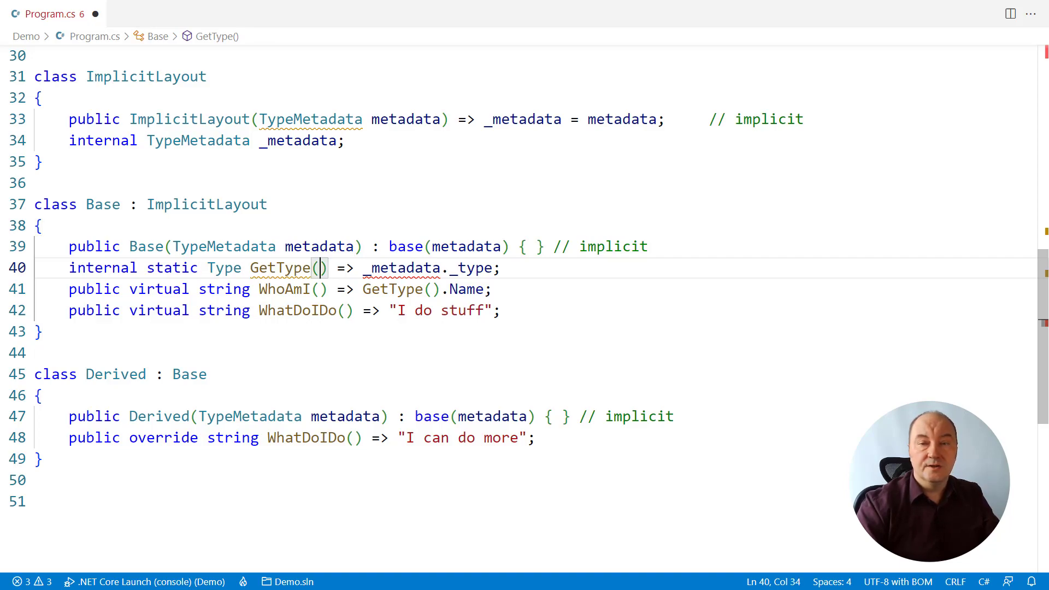
pyautogui.write('Base @this')
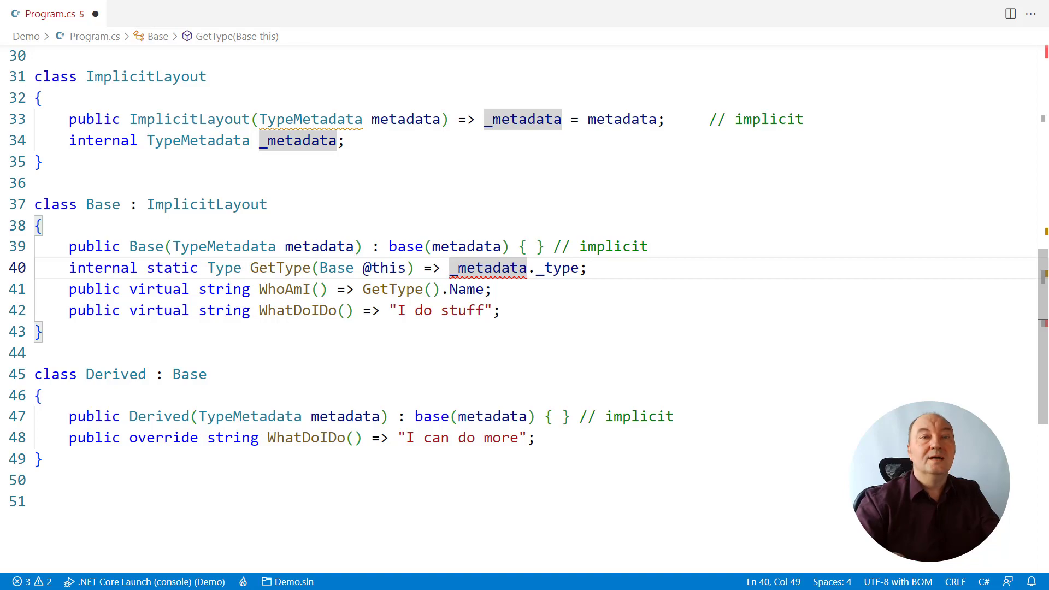
pyautogui.write('@this.')
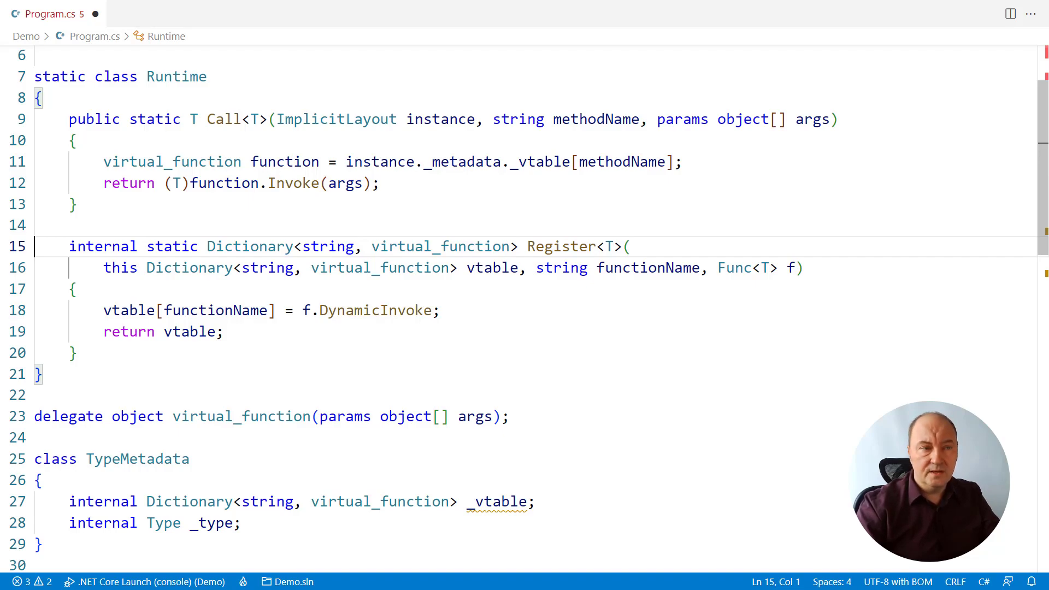
# Add a TType generic to Register with Func<TType, T> and open a blank line in Call.
pyautogui.write('Type, T')
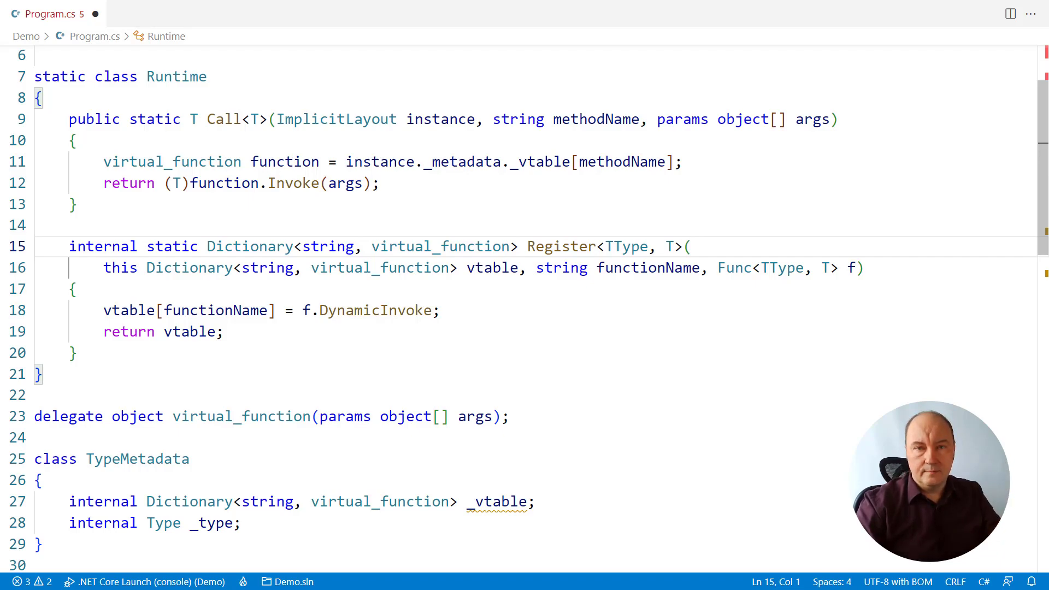
pyautogui.press('Enter')
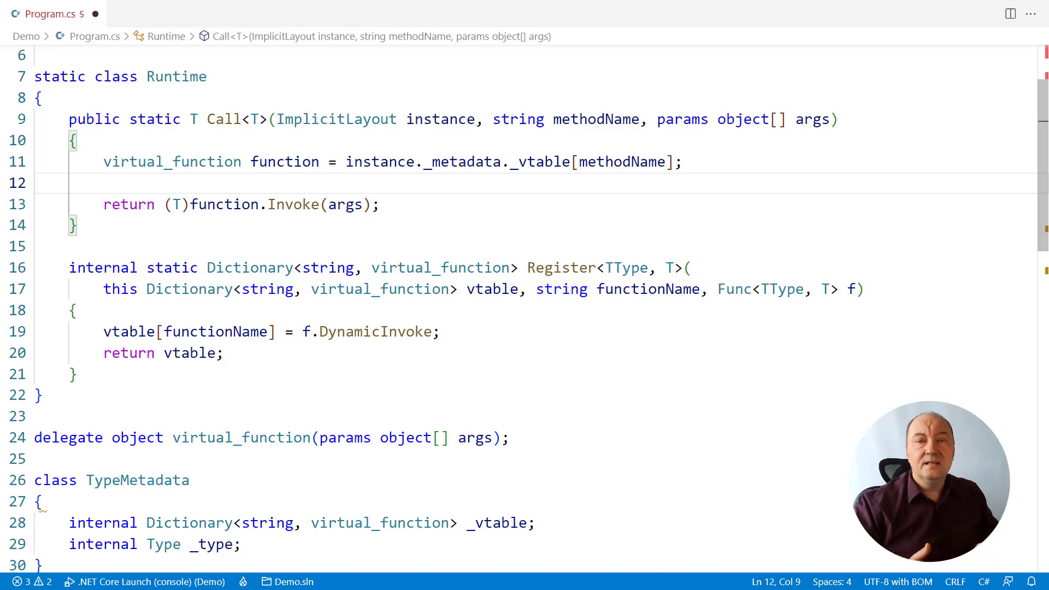
# Build 'object[] parameters = new object[] { instance }.Concat(args).ToArray();' and pass parameters to Invoke.
pyautogui.write('object[] parameter')
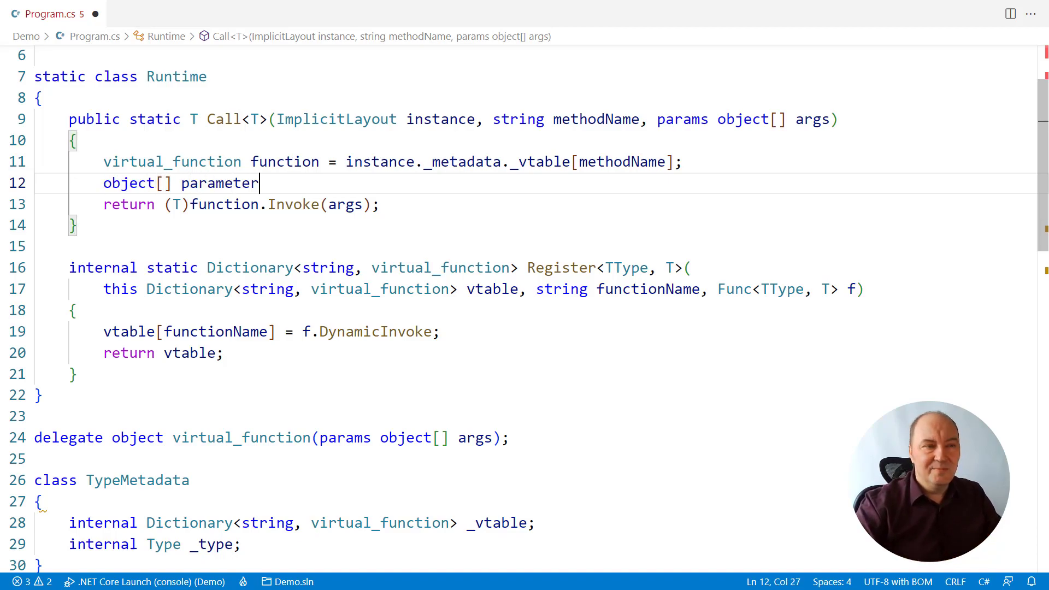
pyautogui.write('s = new object[] { instance }.Conc')
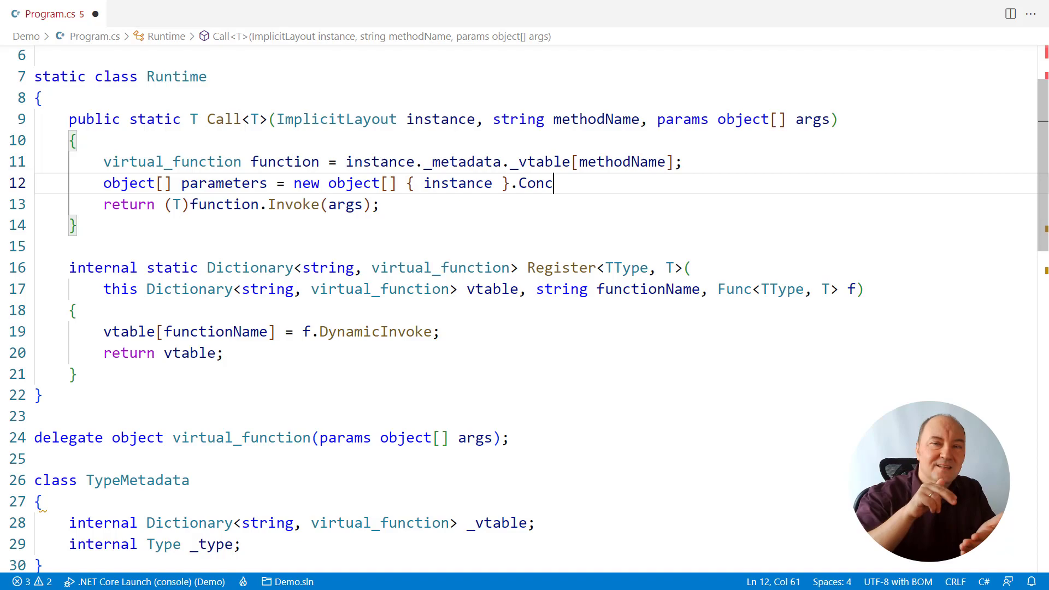
pyautogui.write('at(args).ToArray();')
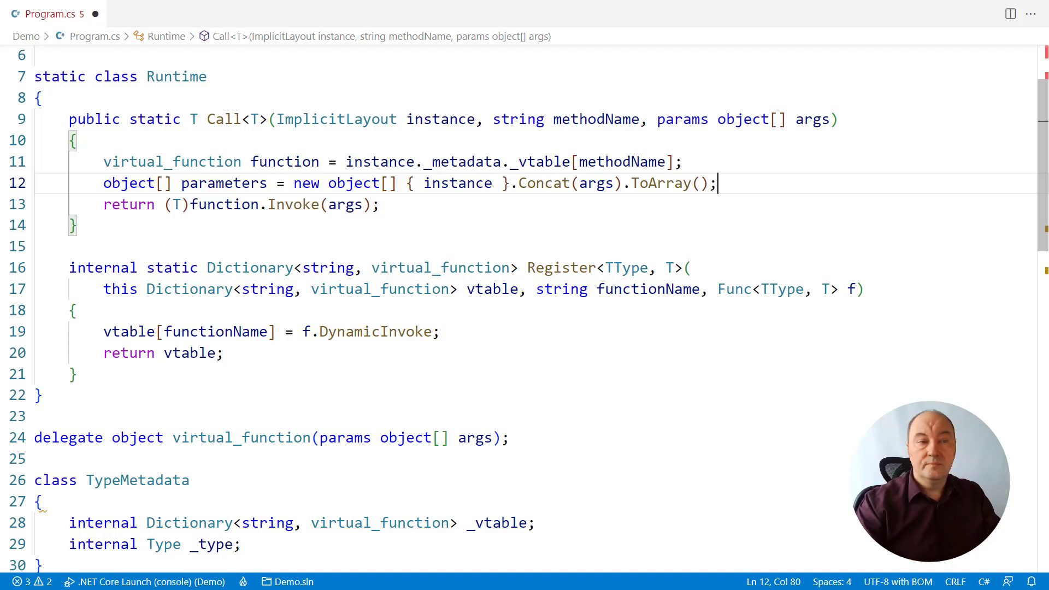
pyautogui.doubleClick(345, 204)
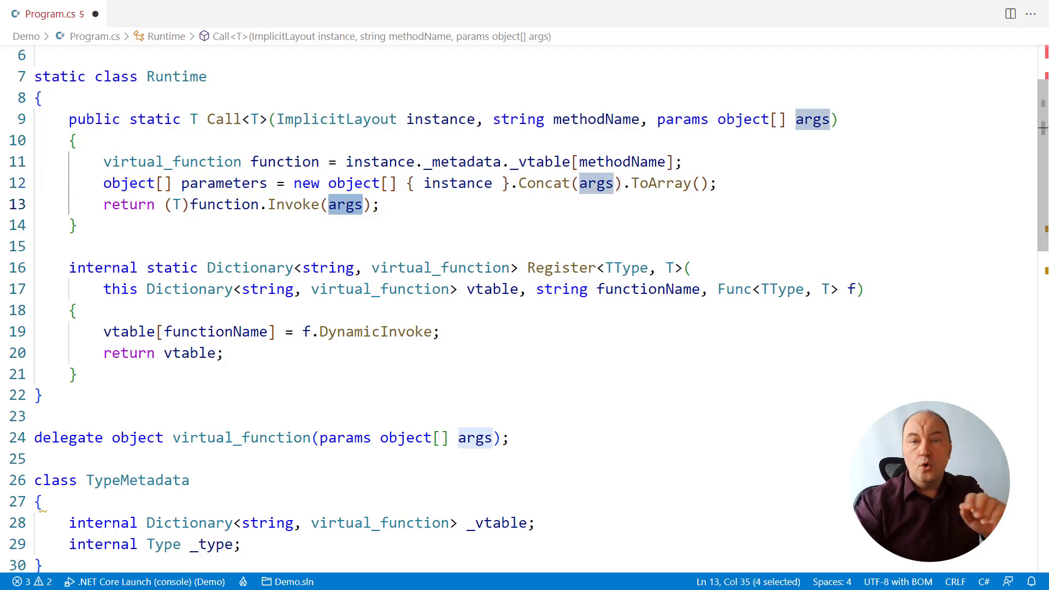
pyautogui.write('parameters')
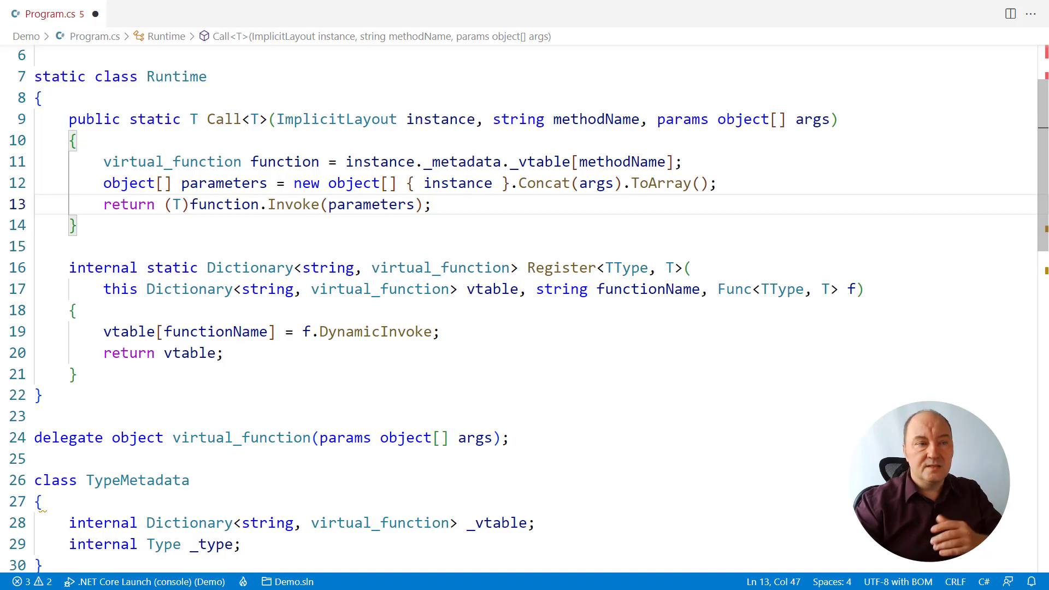